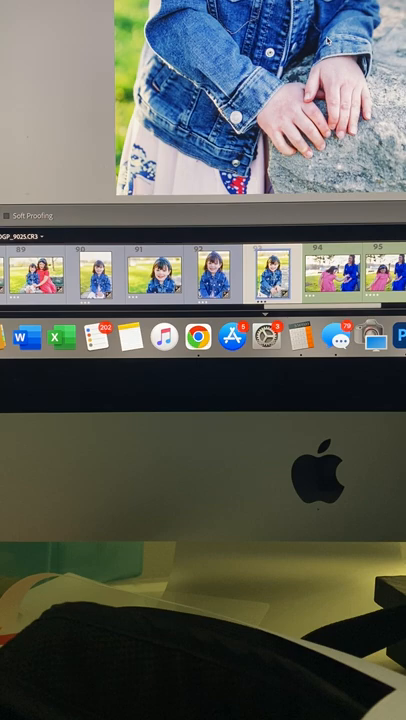
pyautogui.click(220, 278)
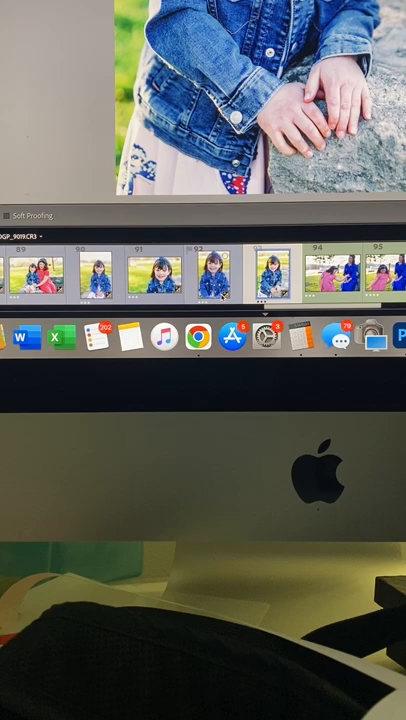